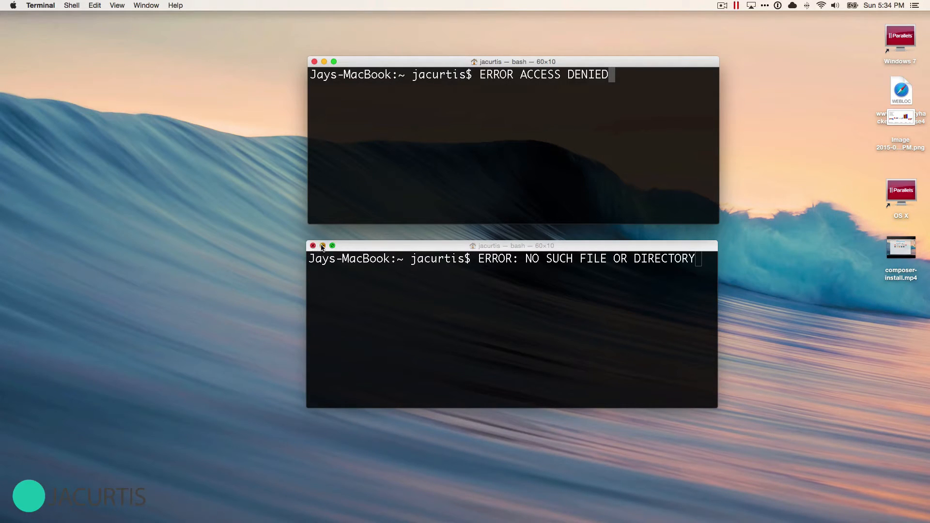
Close the Terminal window showing the no-such-file error, keeping the access-denied one
click(324, 246)
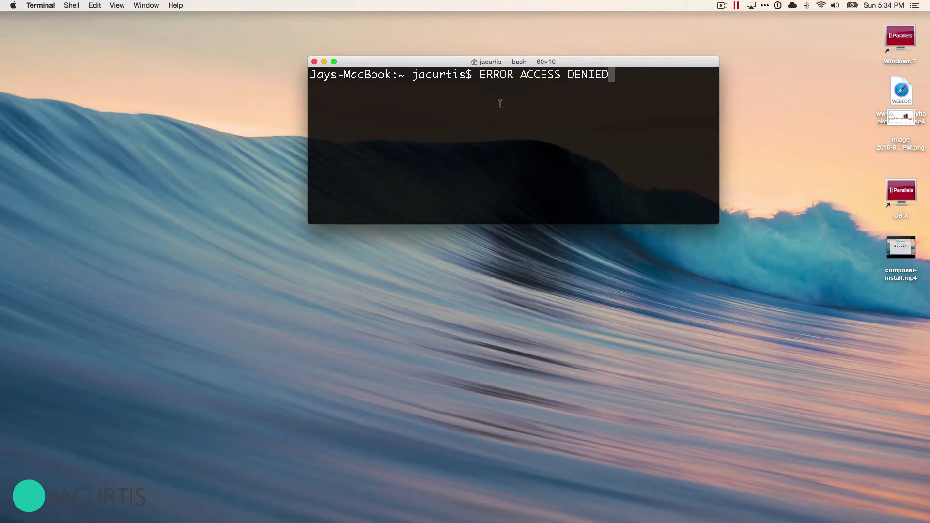
mouse_move(468, 89)
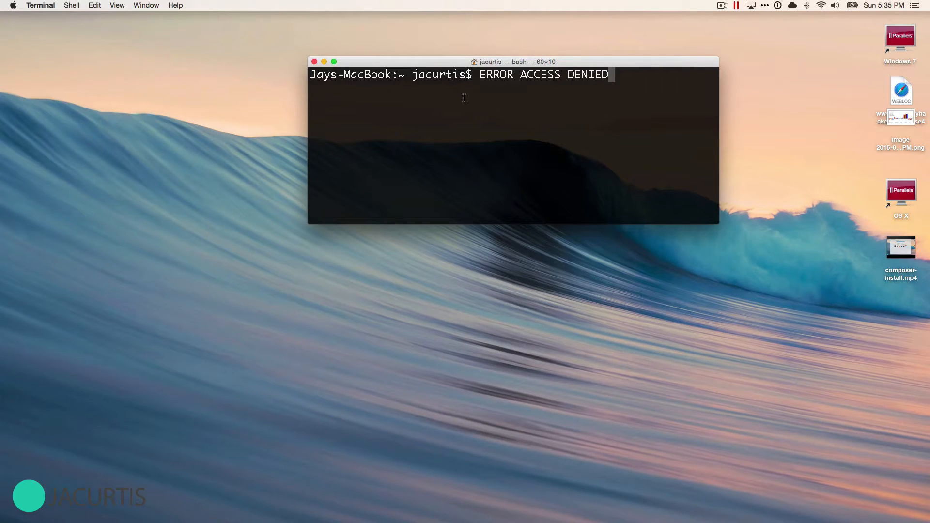
mouse_move(468, 89)
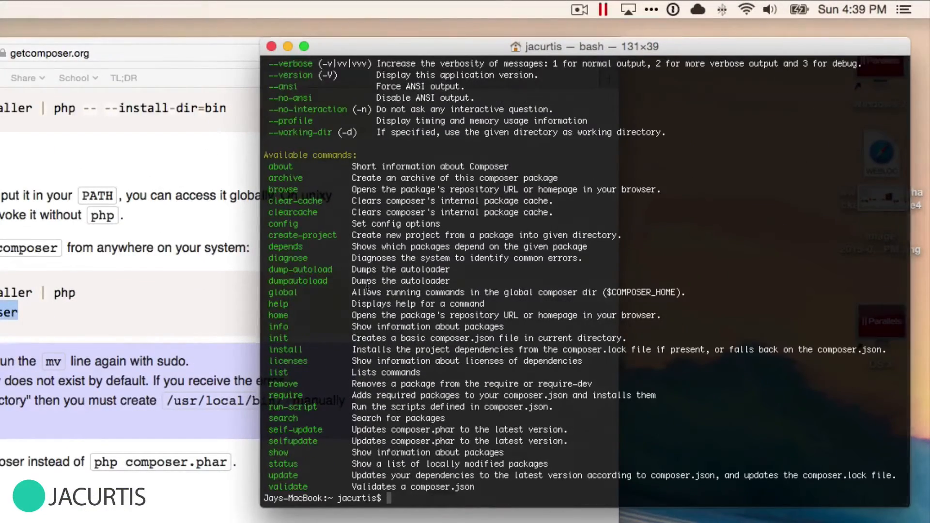
Enter mv composer.phar /usr/local/bin/composer and prepend sudo to it without running
text(mv composer.phar /usr/local/bin/composer)
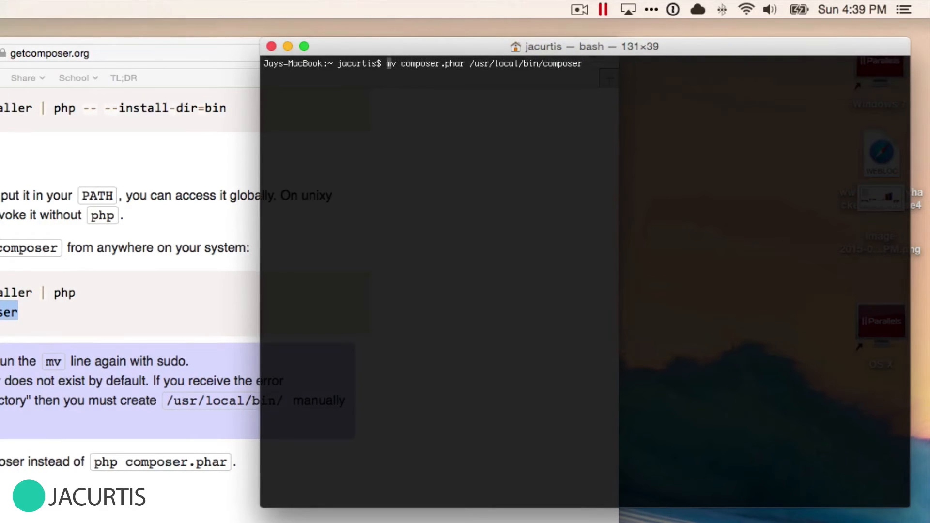
text(sude)
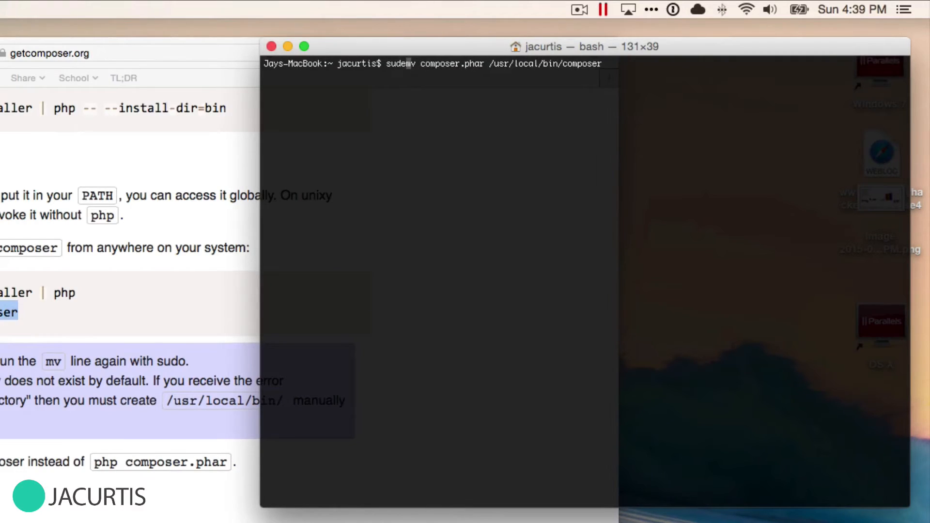